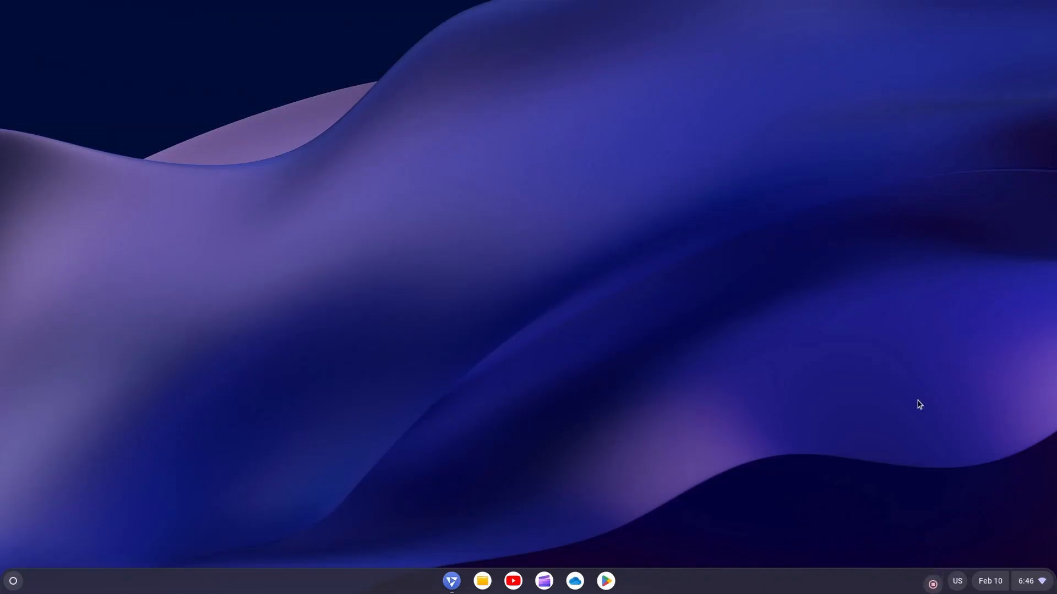
# Step: Launch Angry Birds from the FydeOS app launcher
pyautogui.click(12, 580)
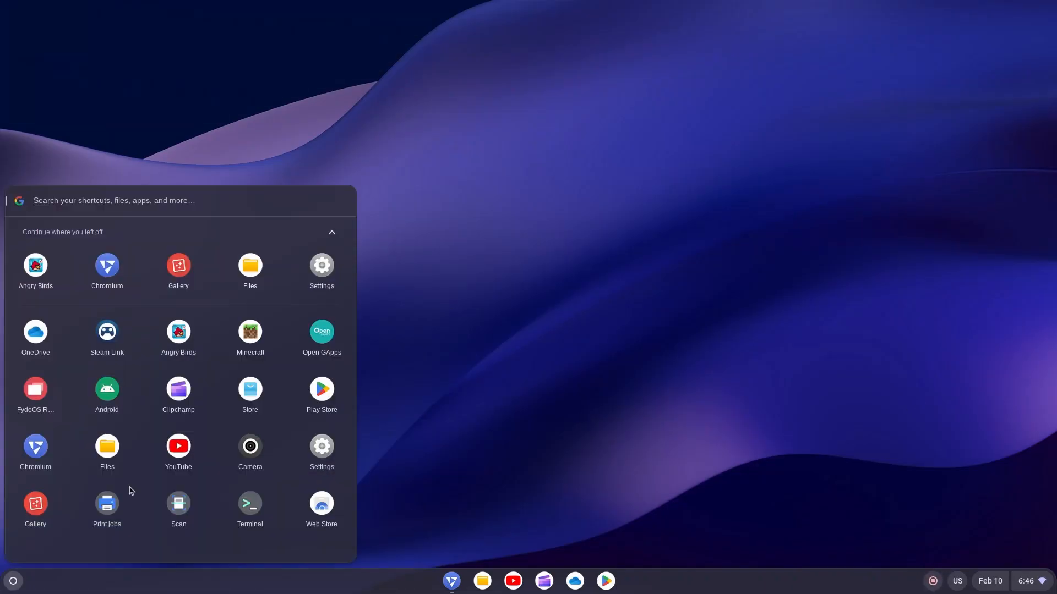
pyautogui.click(35, 266)
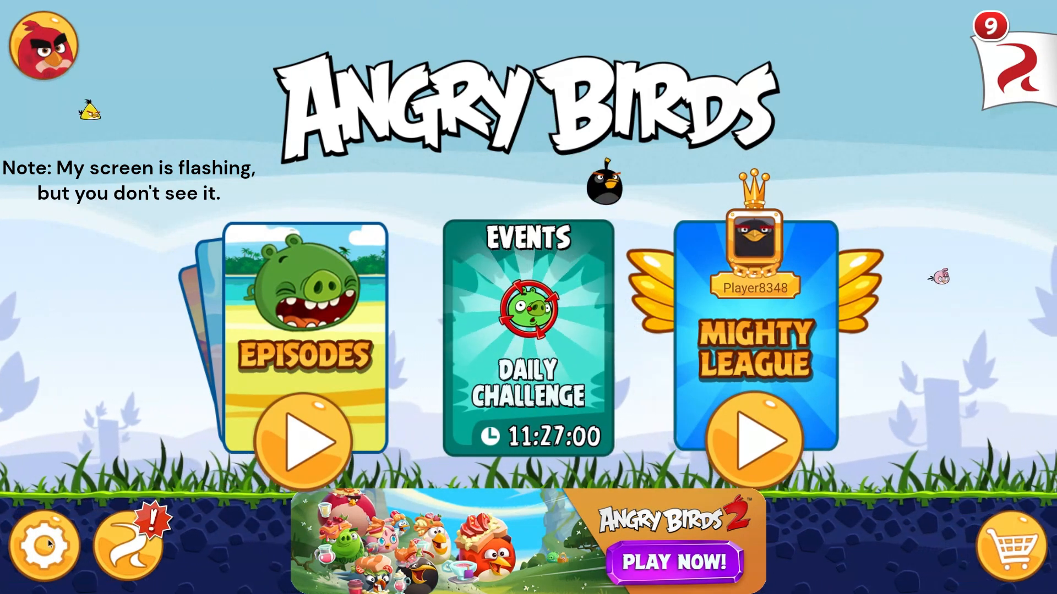
# Step: Enter the first episode's level list and start level 1
pyautogui.click(44, 545)
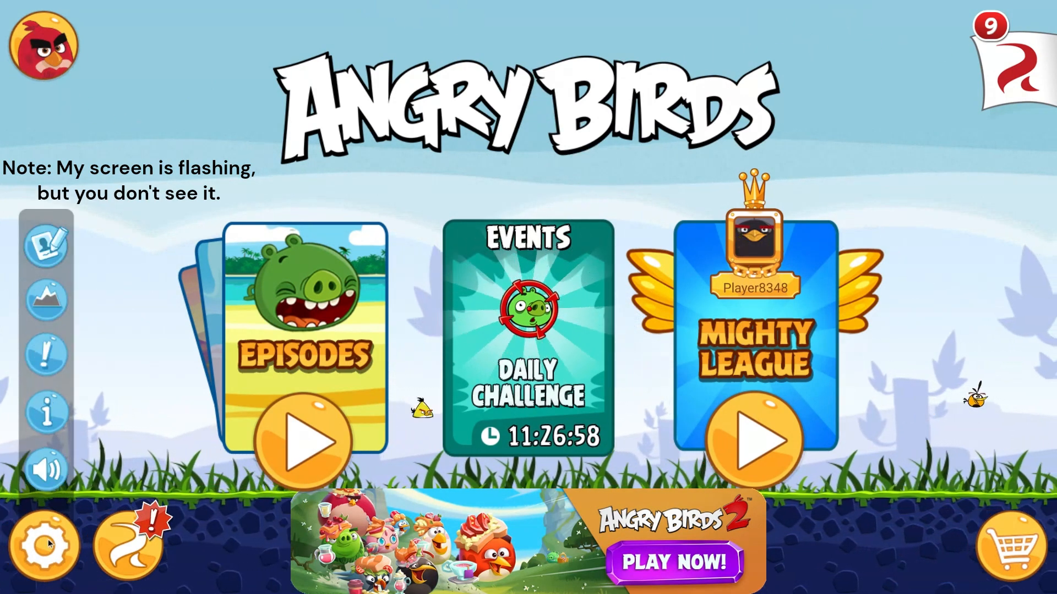
pyautogui.click(305, 441)
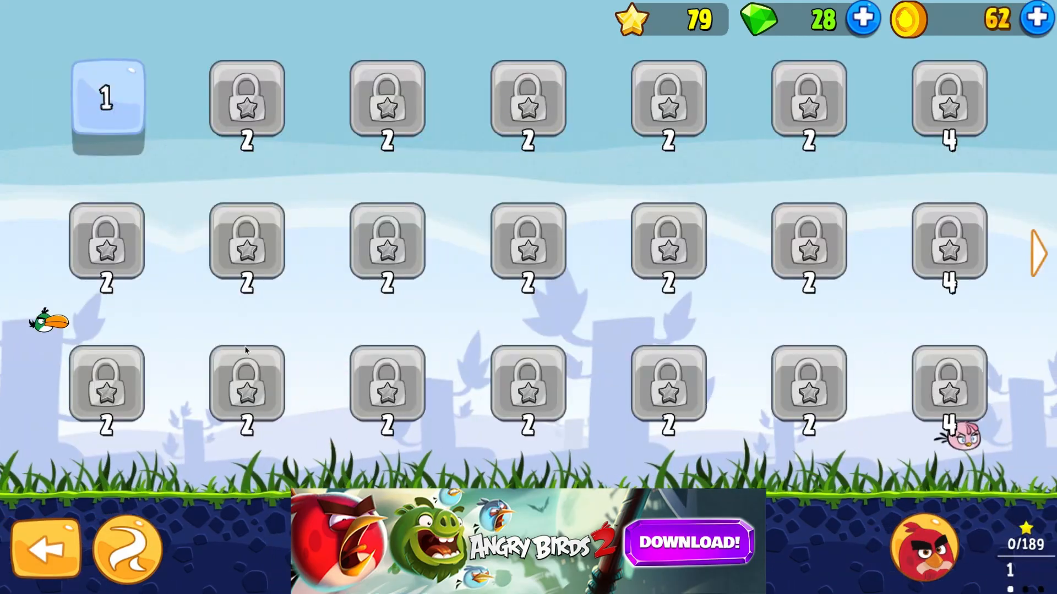
pyautogui.click(106, 107)
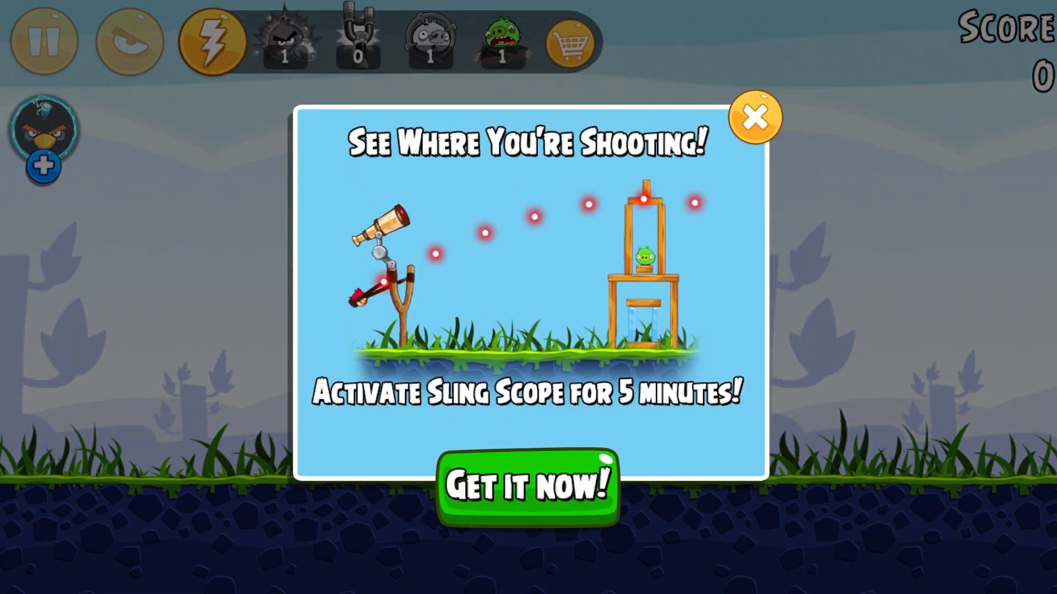
# Step: Dismiss the Sling Scope offer and clear level 1 with one star, scoring 22,830
pyautogui.click(755, 116)
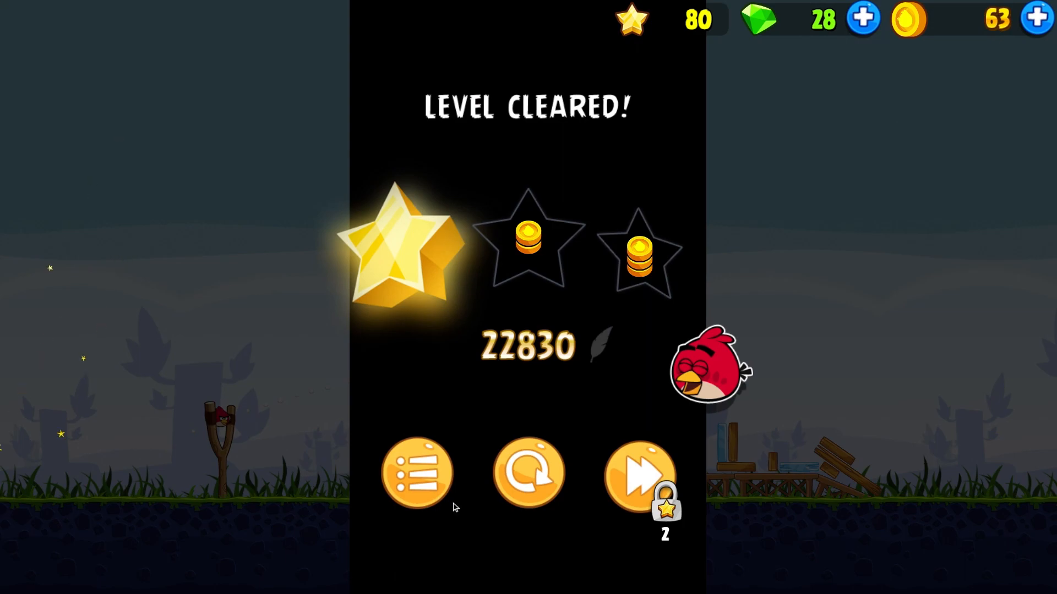
# Step: Leave the cleared level, dismiss the Rare Egg offer and return to the title screen
pyautogui.click(417, 472)
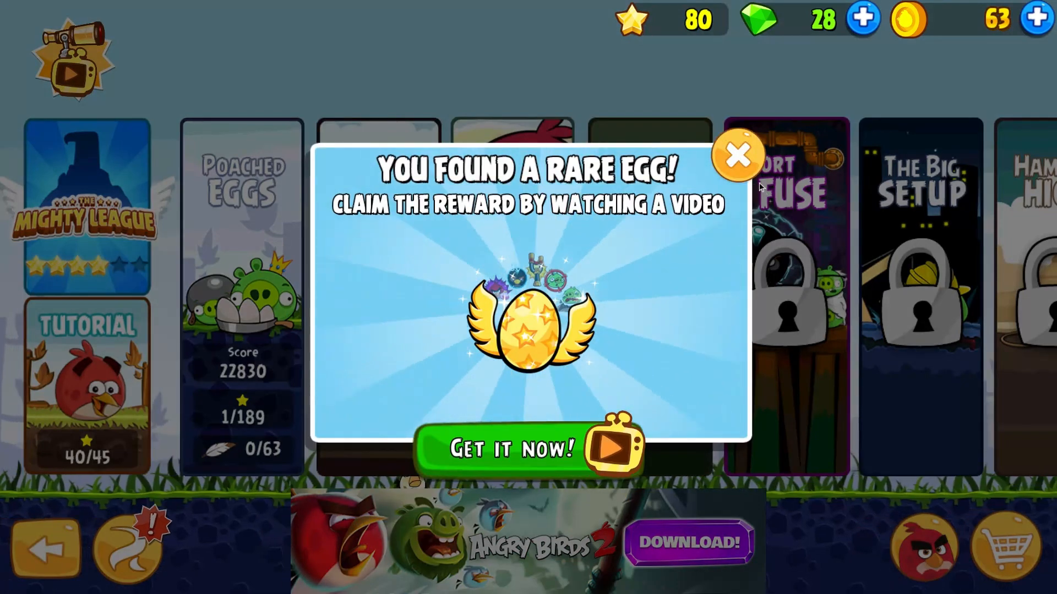
pyautogui.click(737, 155)
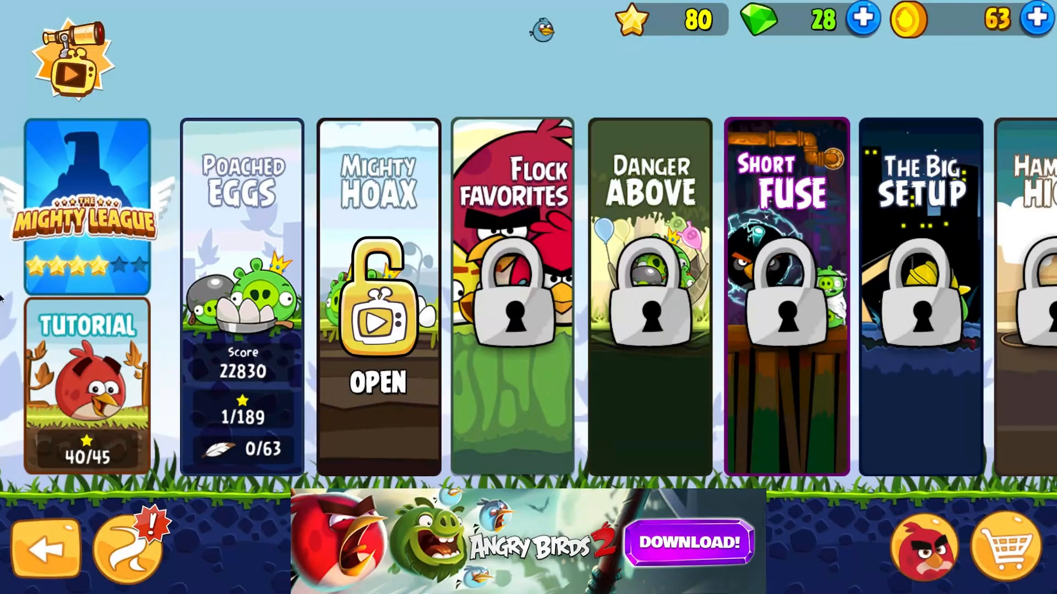
pyautogui.click(46, 547)
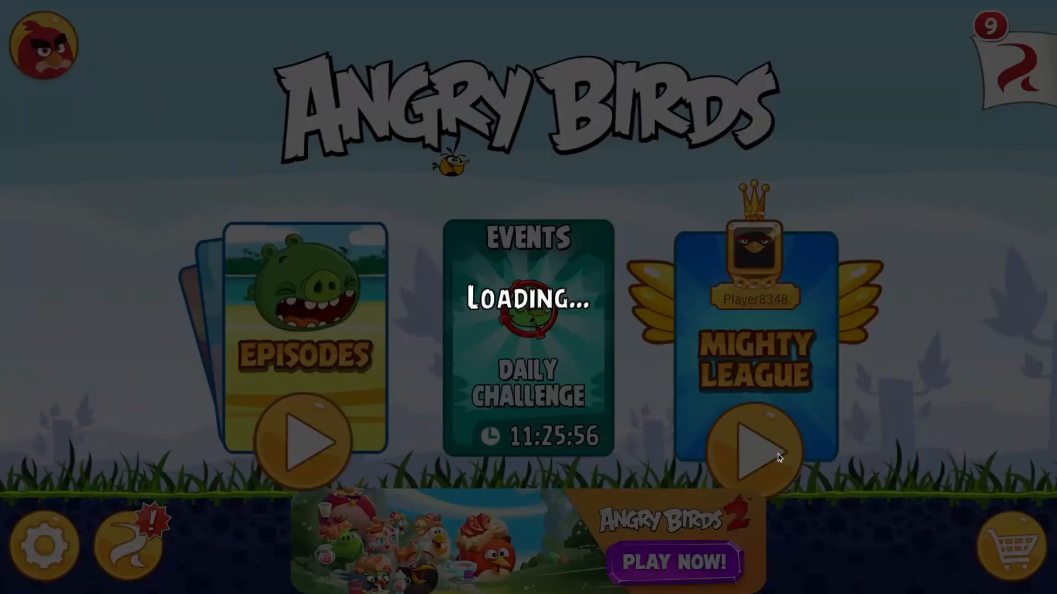
pyautogui.click(752, 451)
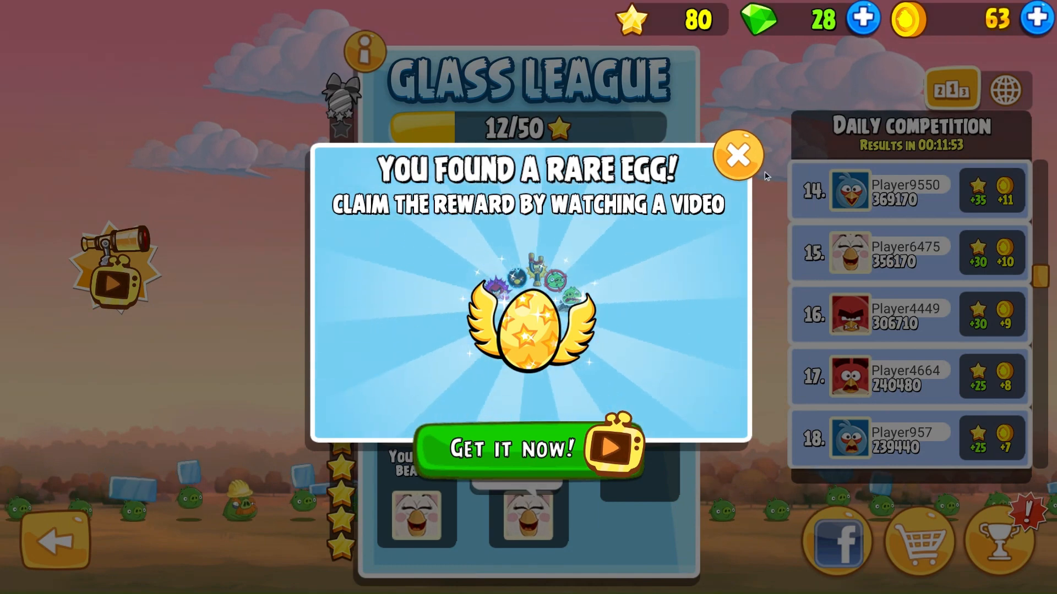
pyautogui.click(737, 156)
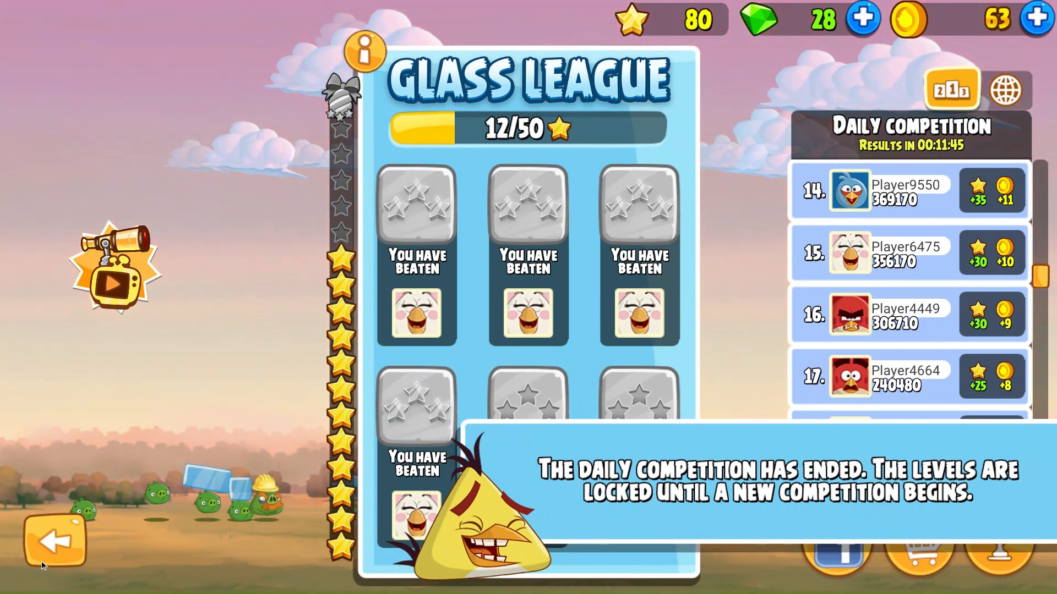
pyautogui.click(54, 543)
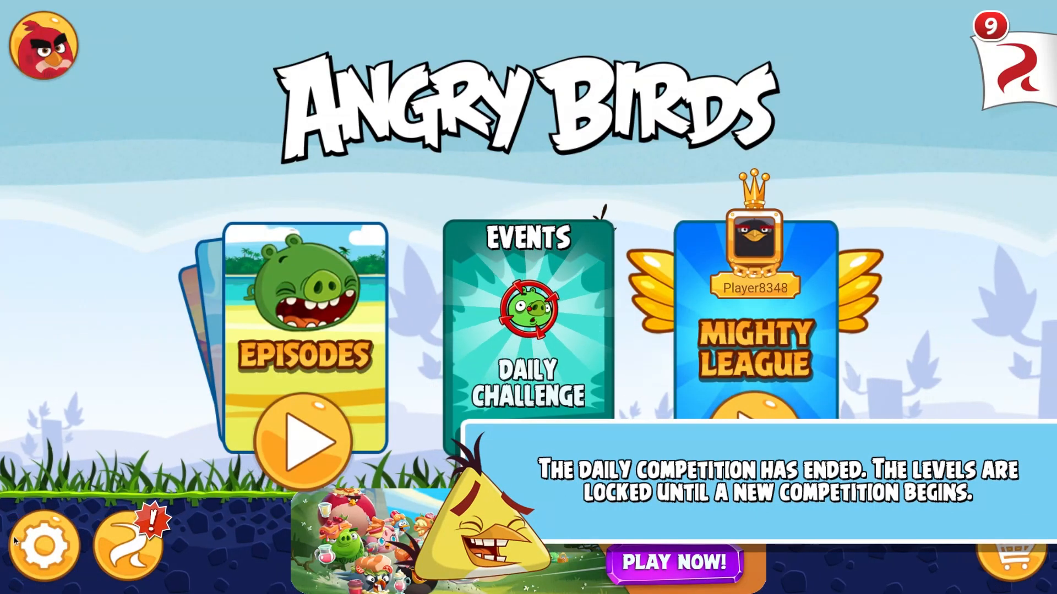
pyautogui.click(44, 546)
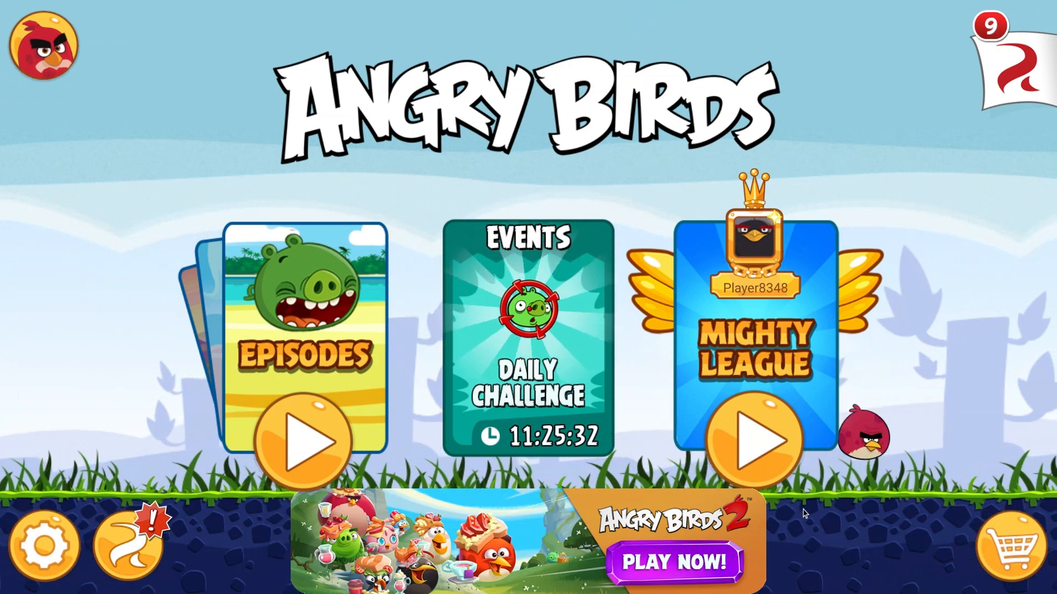
# Step: Close Angry Birds from its shelf icon and reopen the app launcher
pyautogui.click(13, 581)
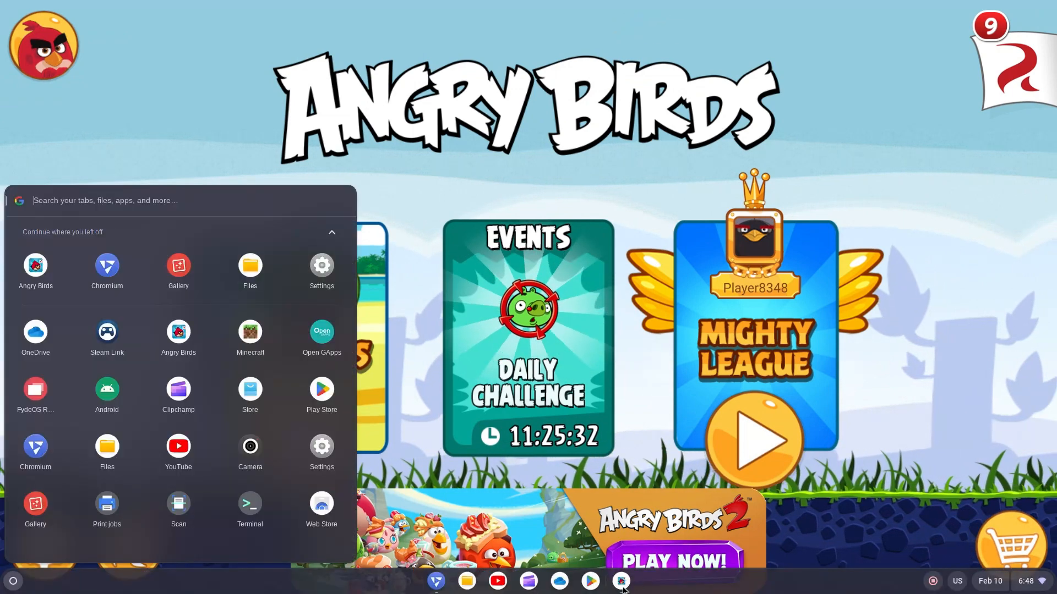
pyautogui.rightClick(620, 580)
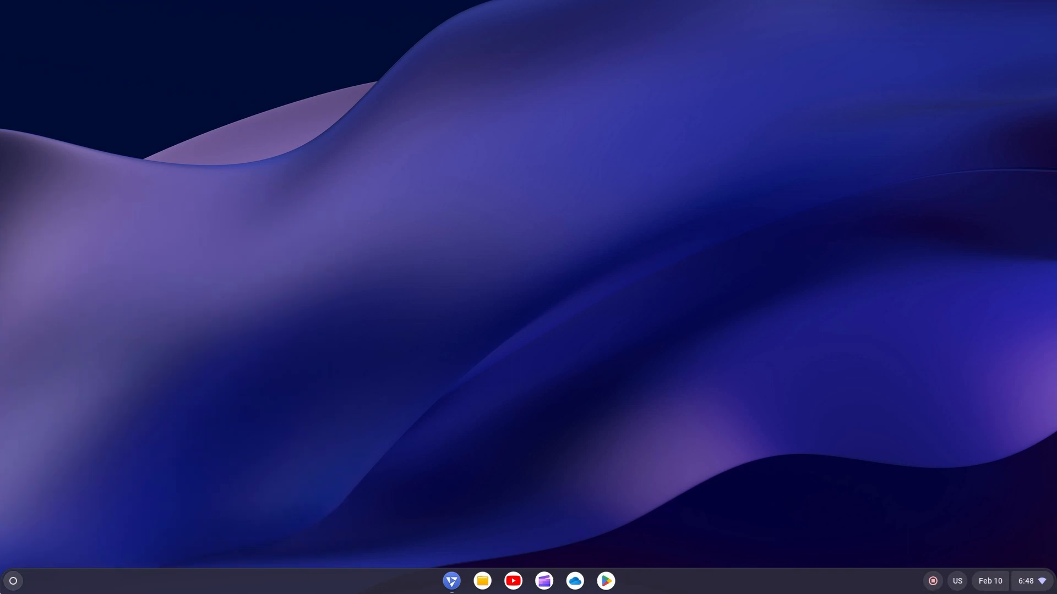
pyautogui.click(12, 580)
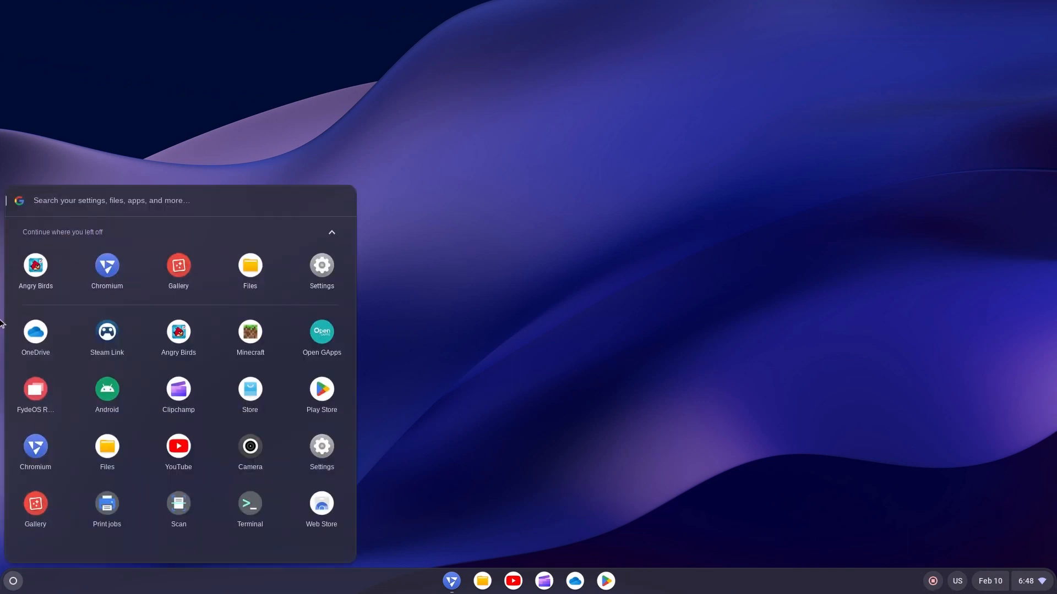
pyautogui.moveTo(606, 345)
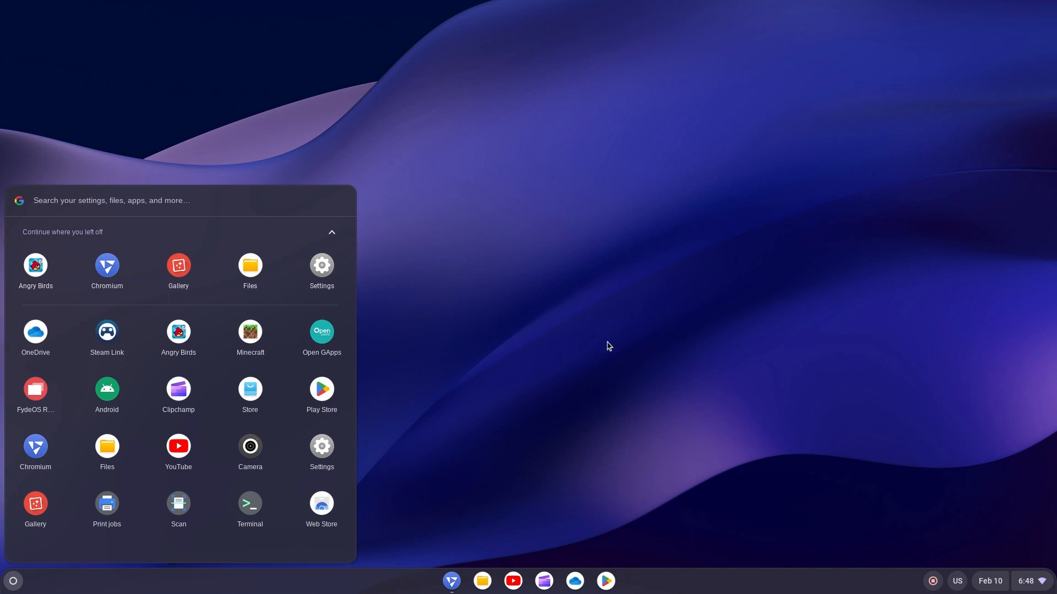